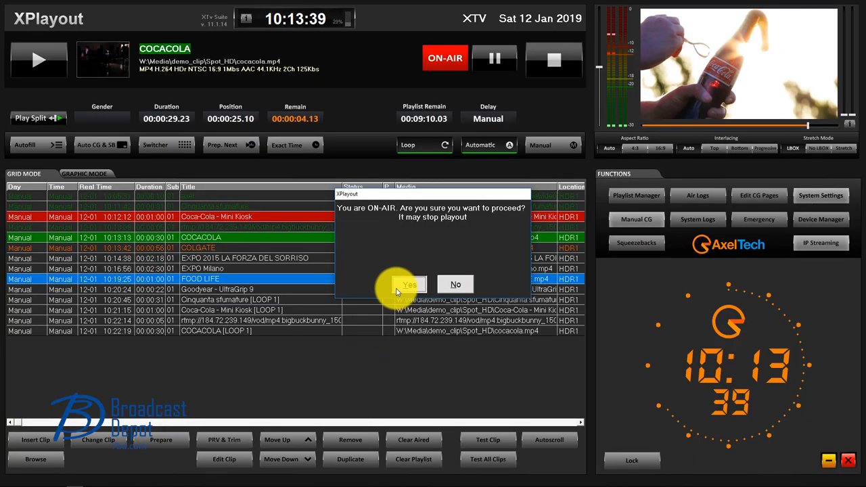
Confirm the ON-AIR warning and show the serial Routing Switch settings in Config.
{"action": "left_click", "coordinate": [408, 283]}
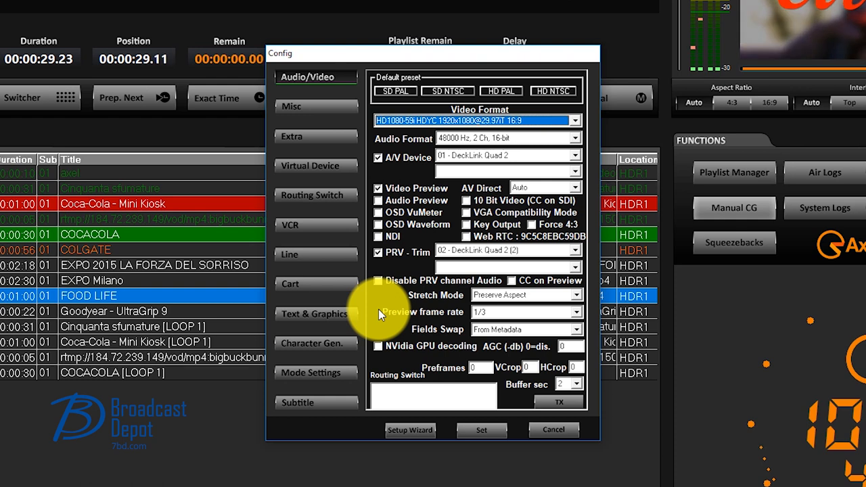
{"action": "left_click", "coordinate": [311, 195]}
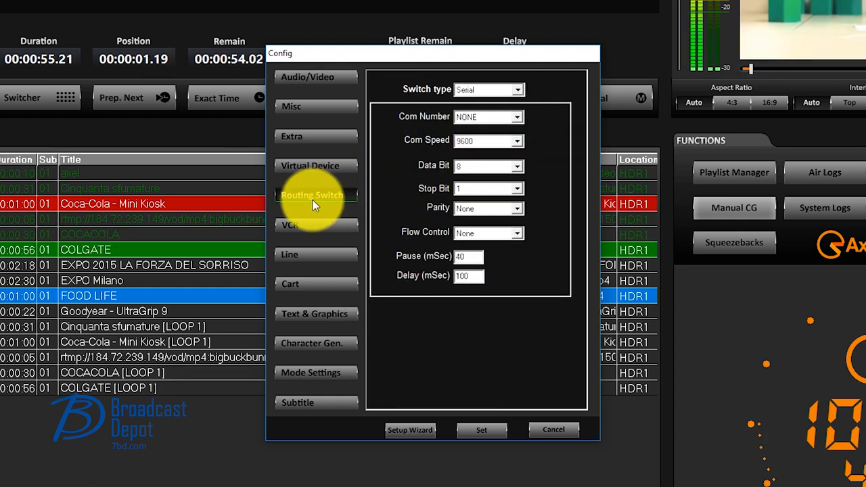
{"action": "mouse_move", "coordinate": [318, 240]}
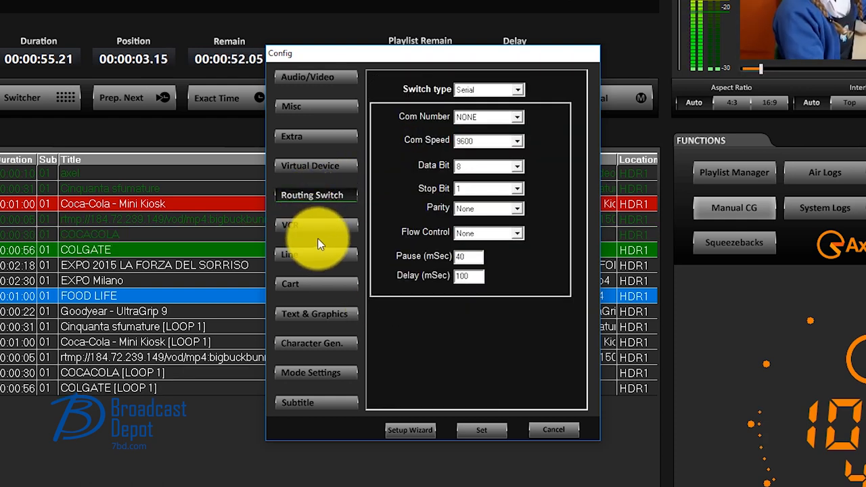
{"action": "mouse_move", "coordinate": [311, 194]}
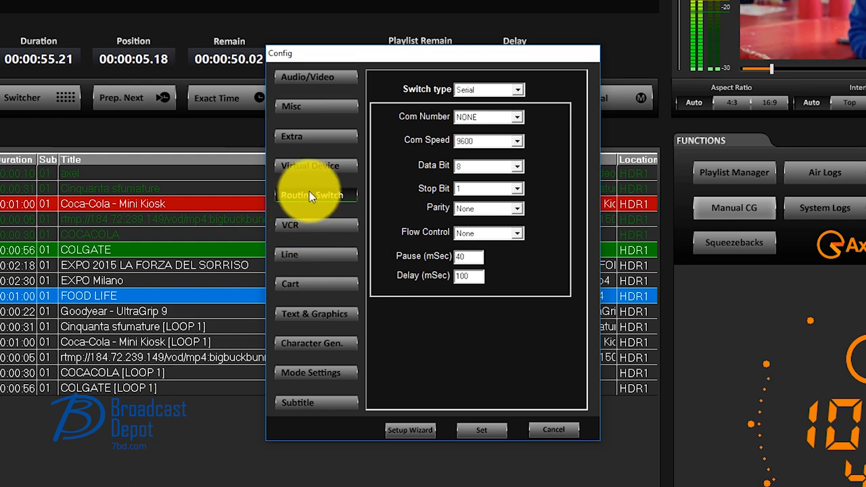